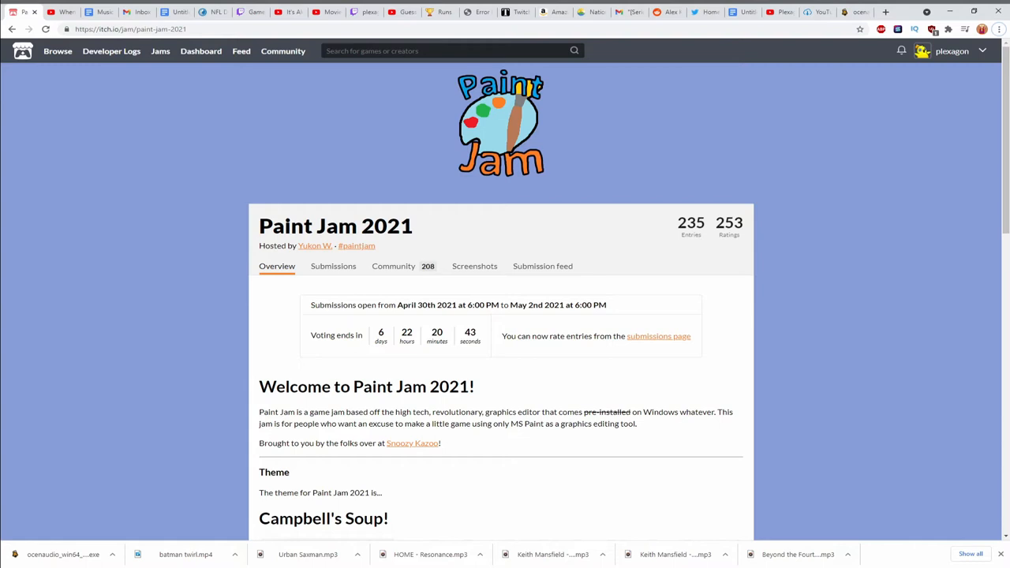
Scroll through the Paint Jam 2021 Campbell's Soup theme, Rules, Challenges and FAQ.
scroll(down, 3)
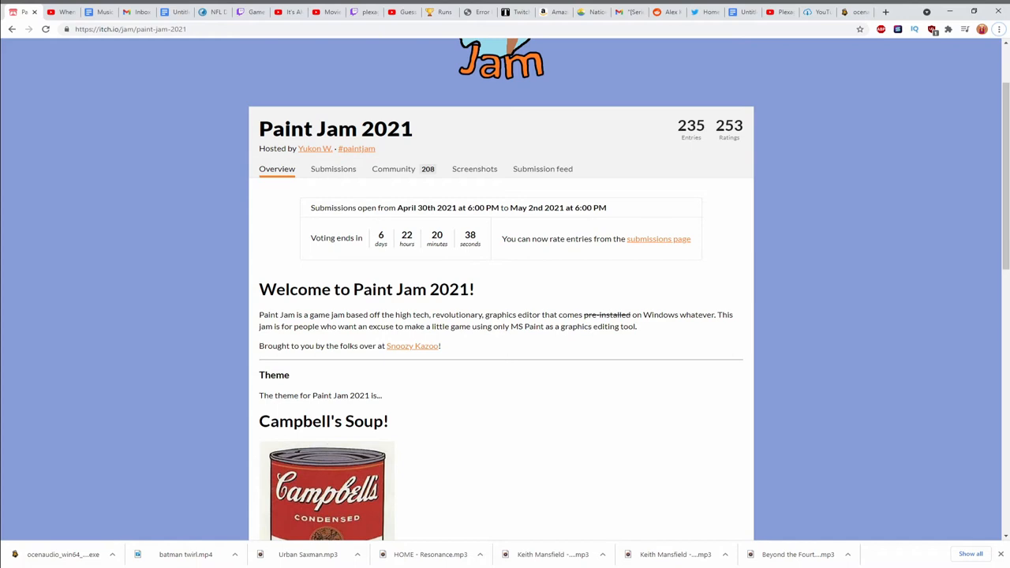
scroll(down, 3)
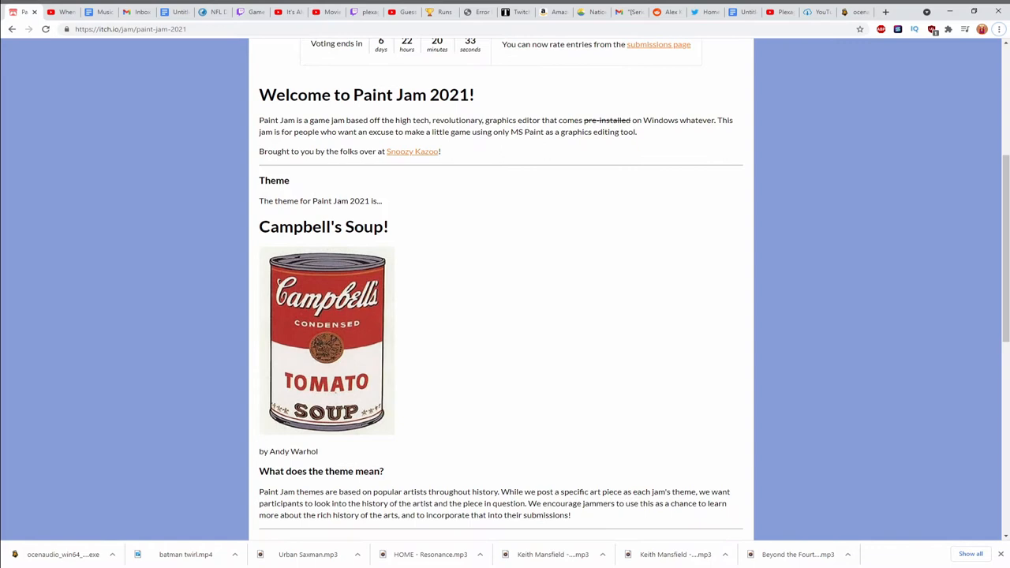
scroll(down, 3)
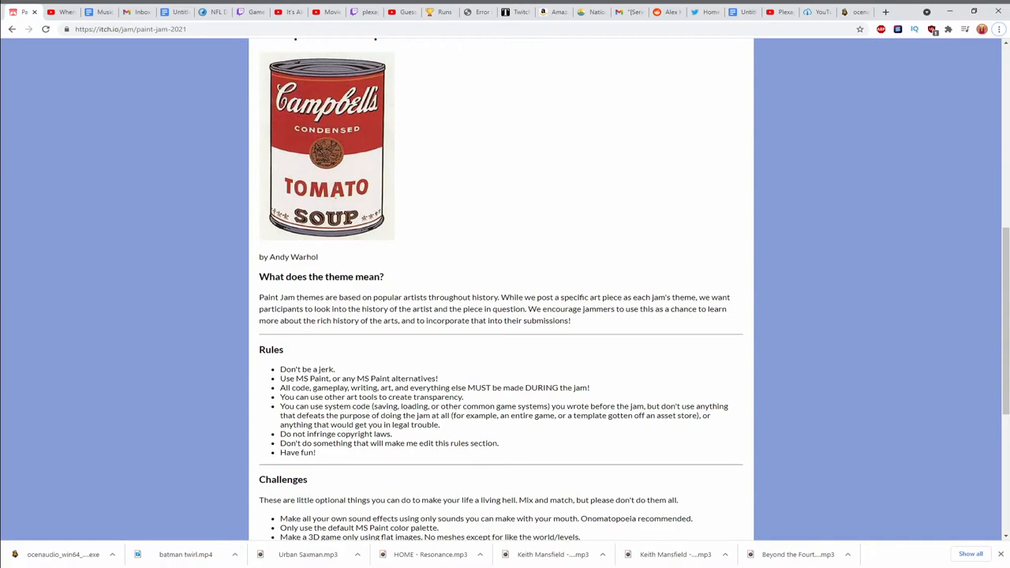
scroll(down, 3)
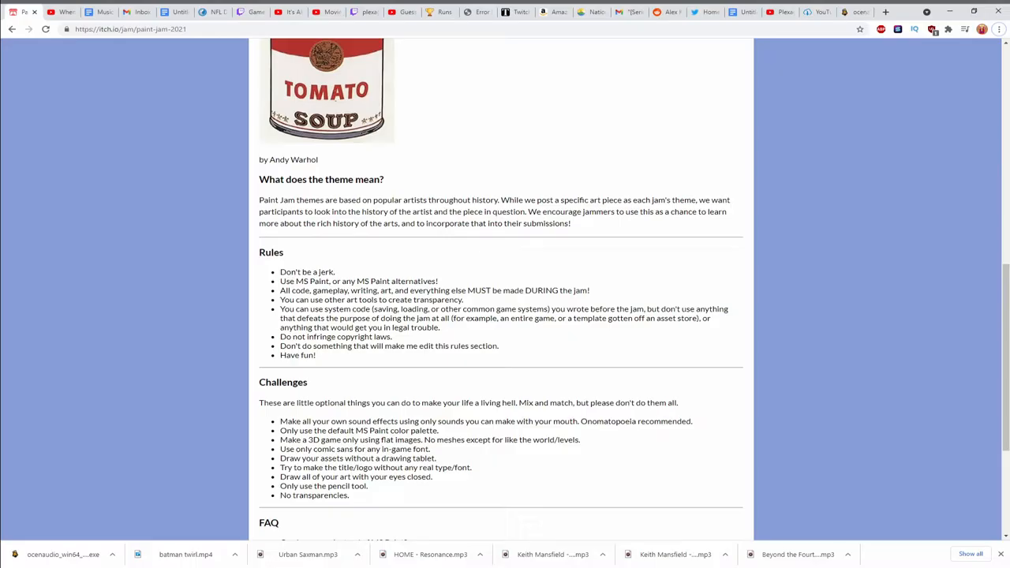
scroll(down, 3)
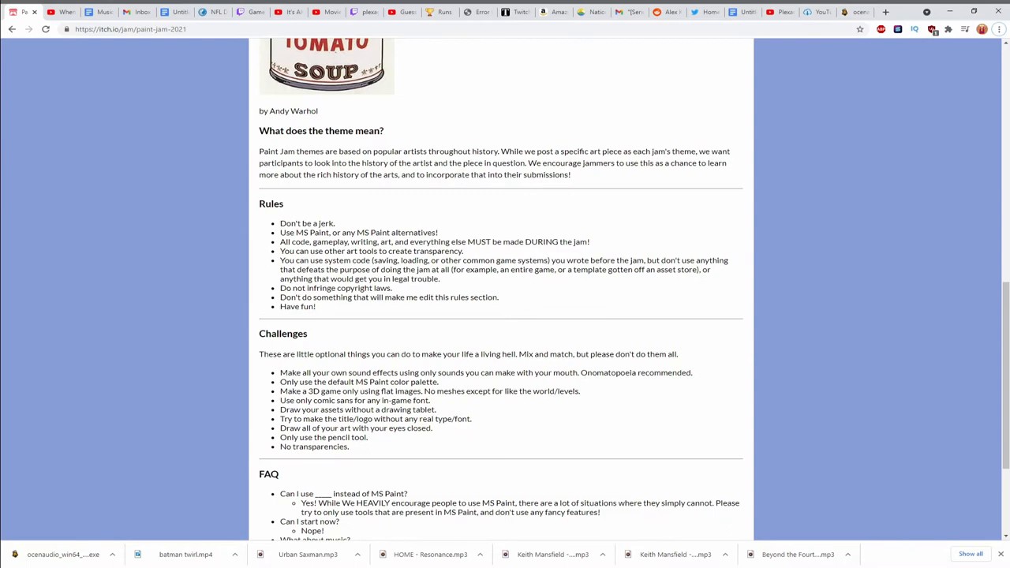
scroll(down, 3)
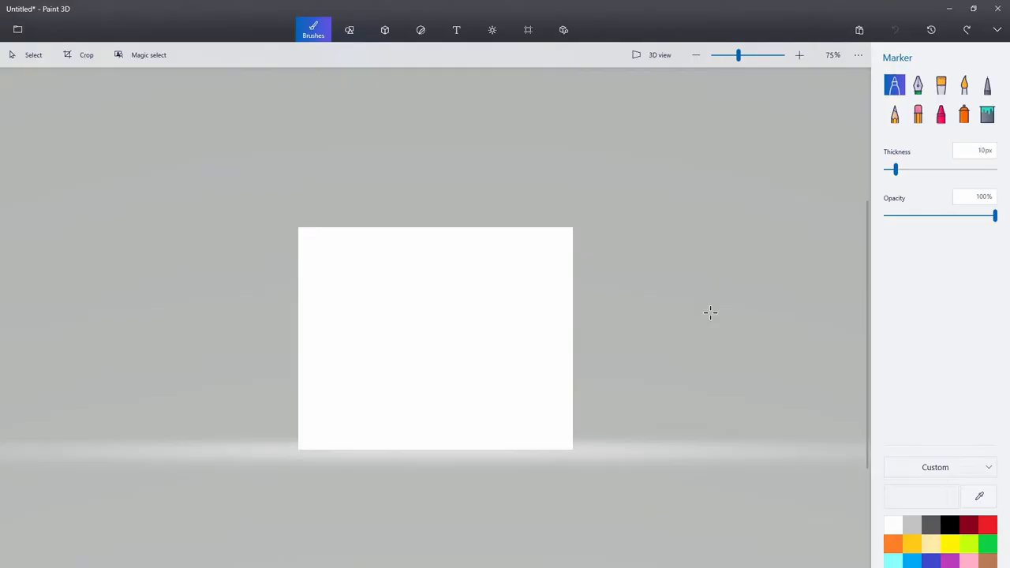
Draw a thick 25px grey marker spiral on the blank white canvas.
drag(891, 169, 913, 169)
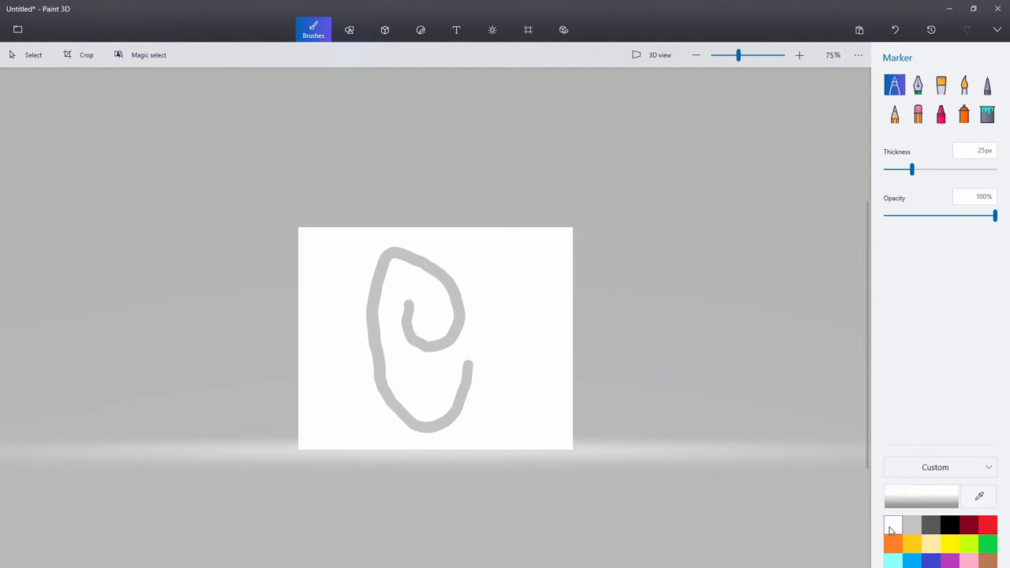
click(527, 30)
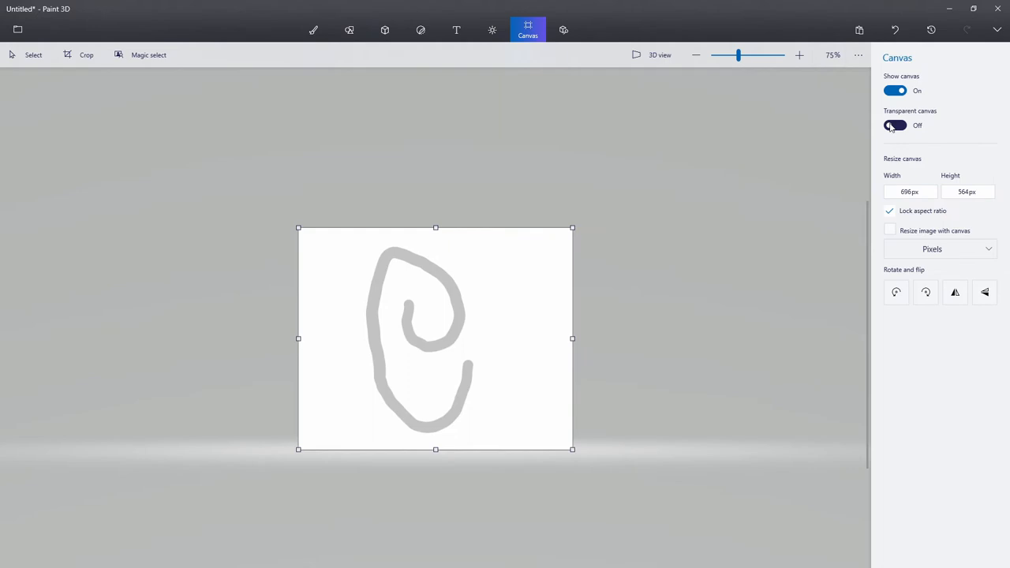
Open the Canvas panel to set up a new, wider blank canvas.
click(314, 29)
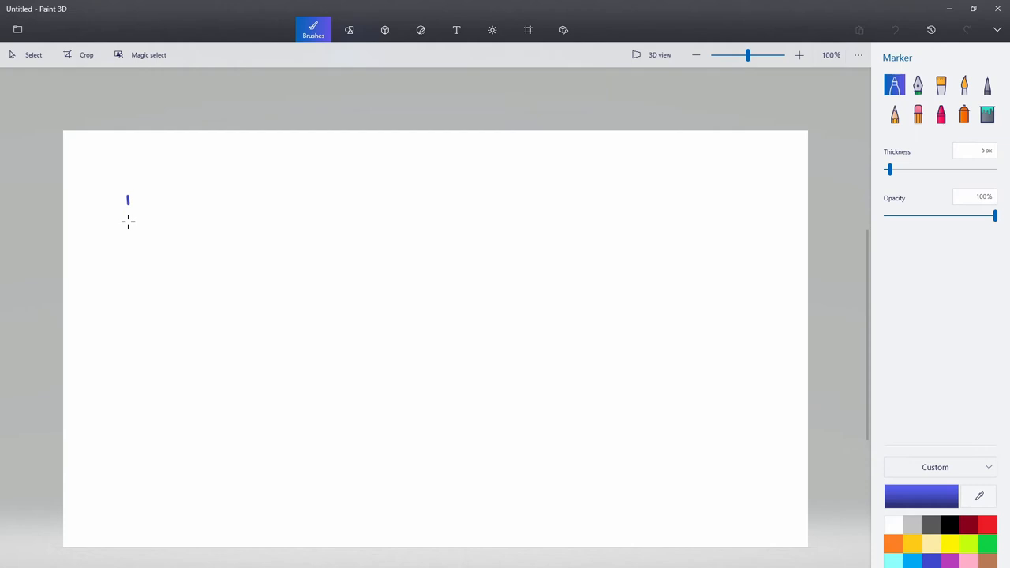
Handwrite 'I ran out of' with 'Cool Footage' below it in blue marker.
drag(128, 201, 205, 237)
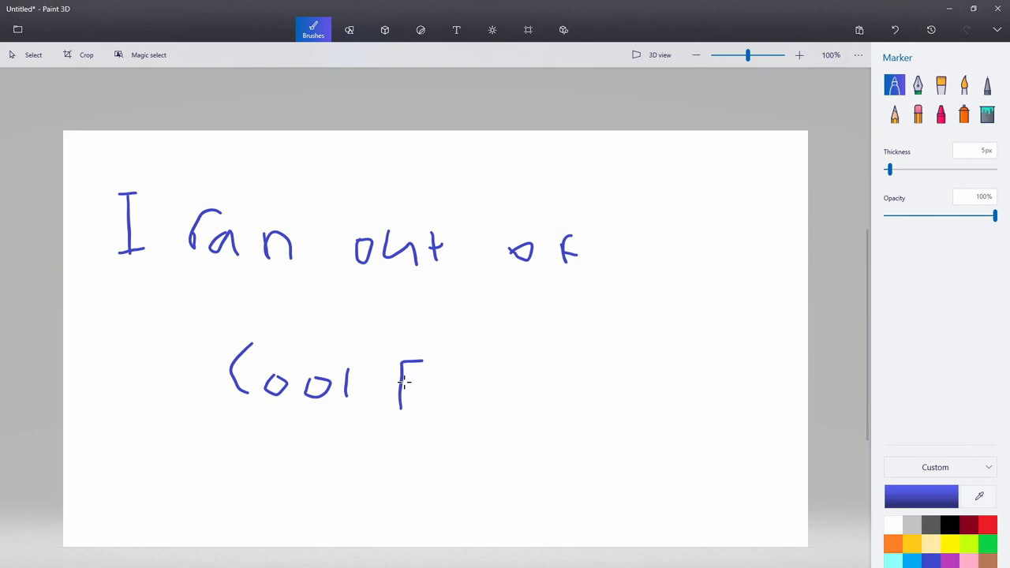
drag(418, 387, 545, 387)
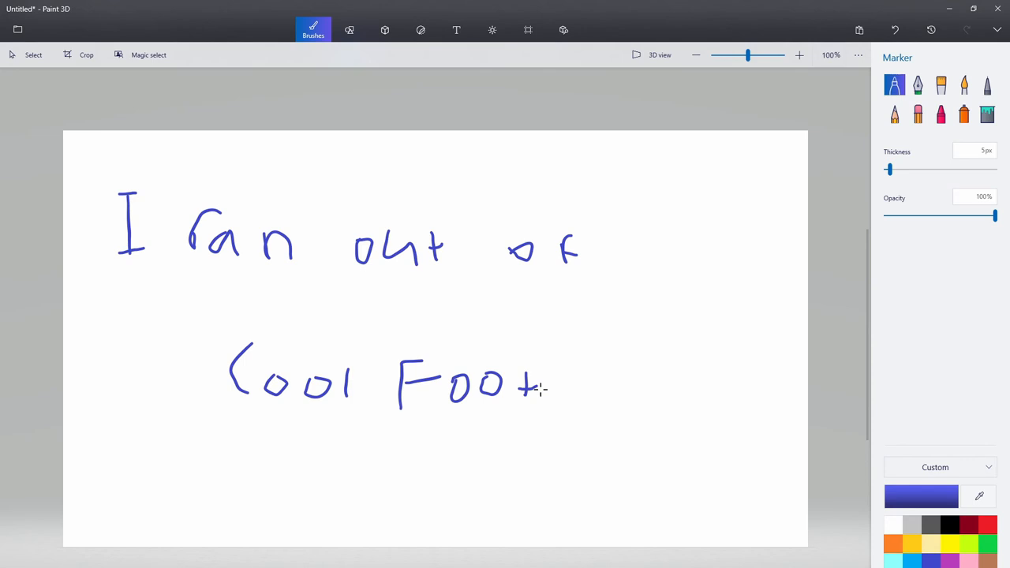
drag(544, 387, 655, 410)
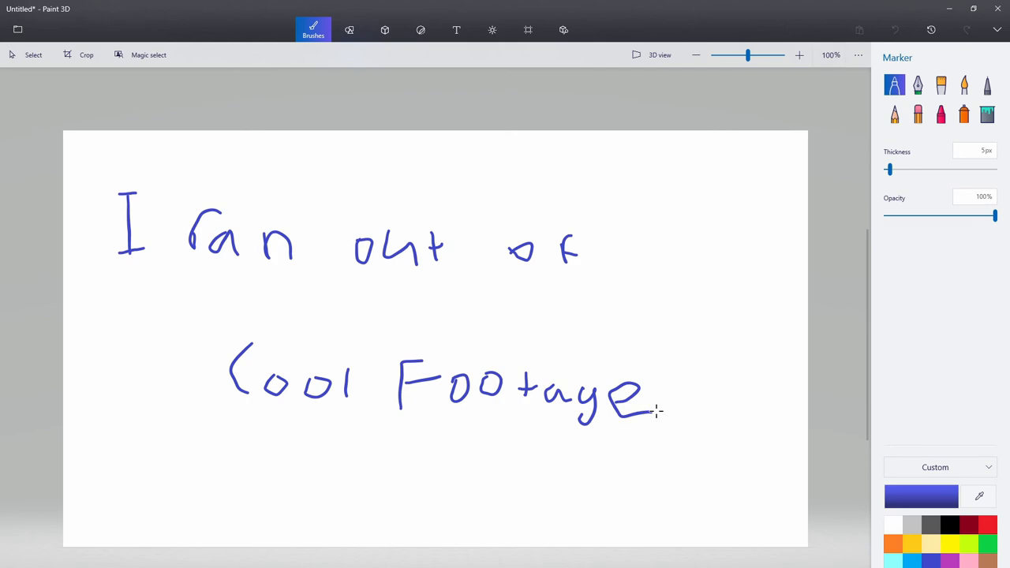